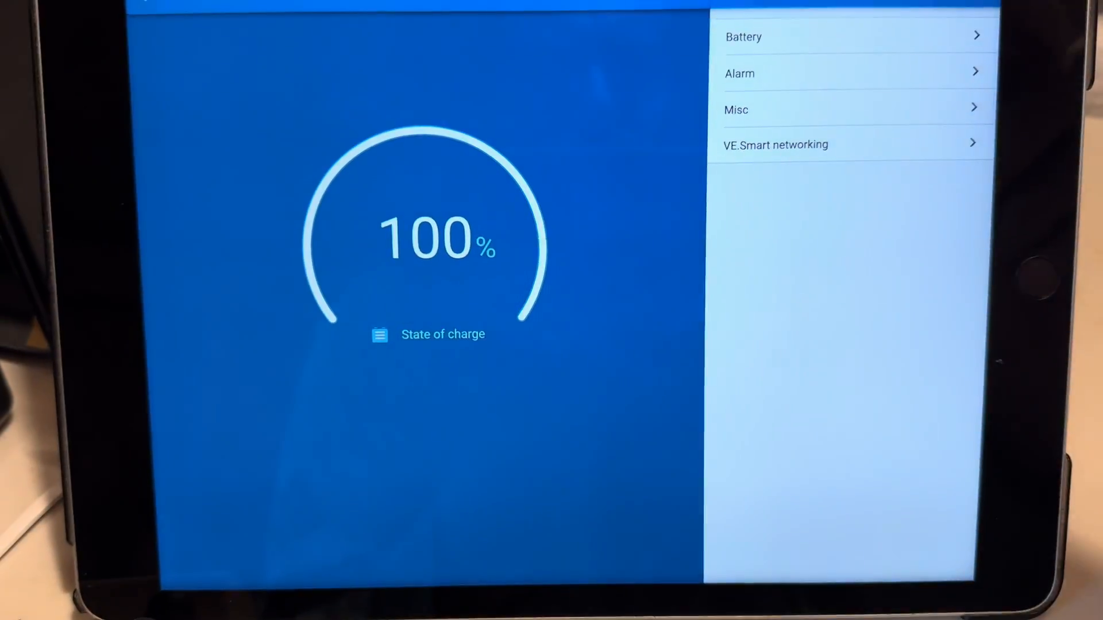
- Return to My devices and connect to the VE.Direct inverter below the SmartShunt
click(743, 37)
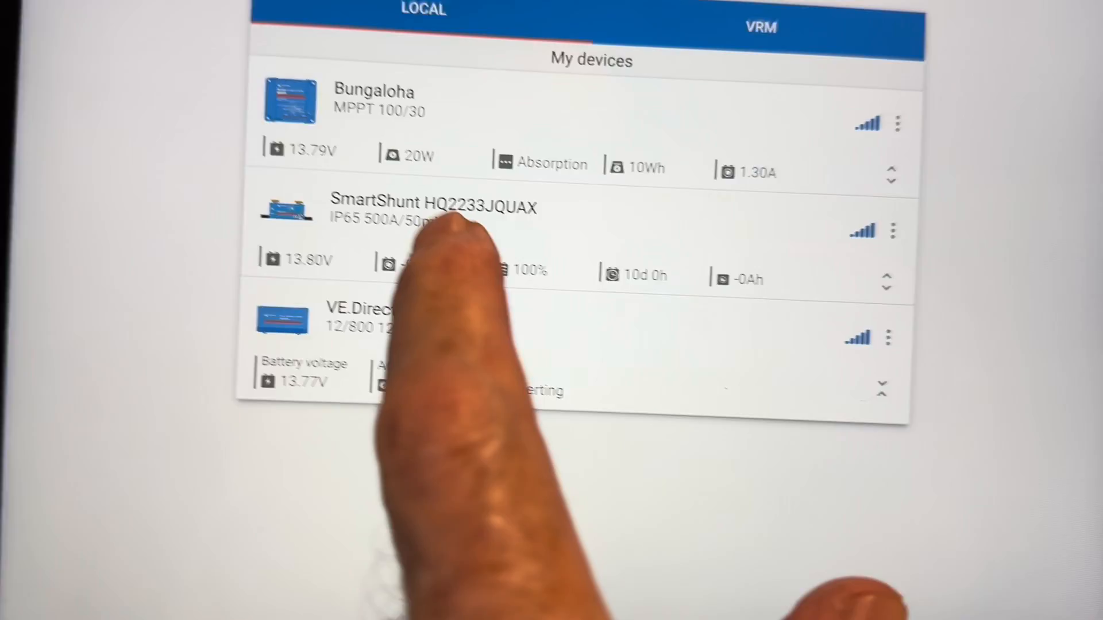
click(436, 211)
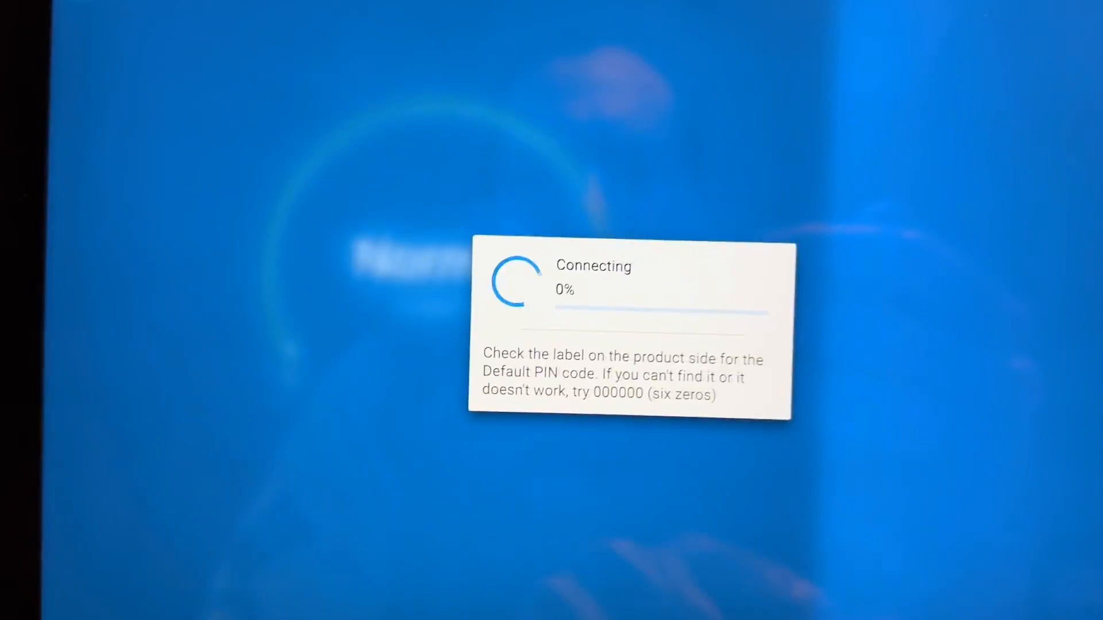